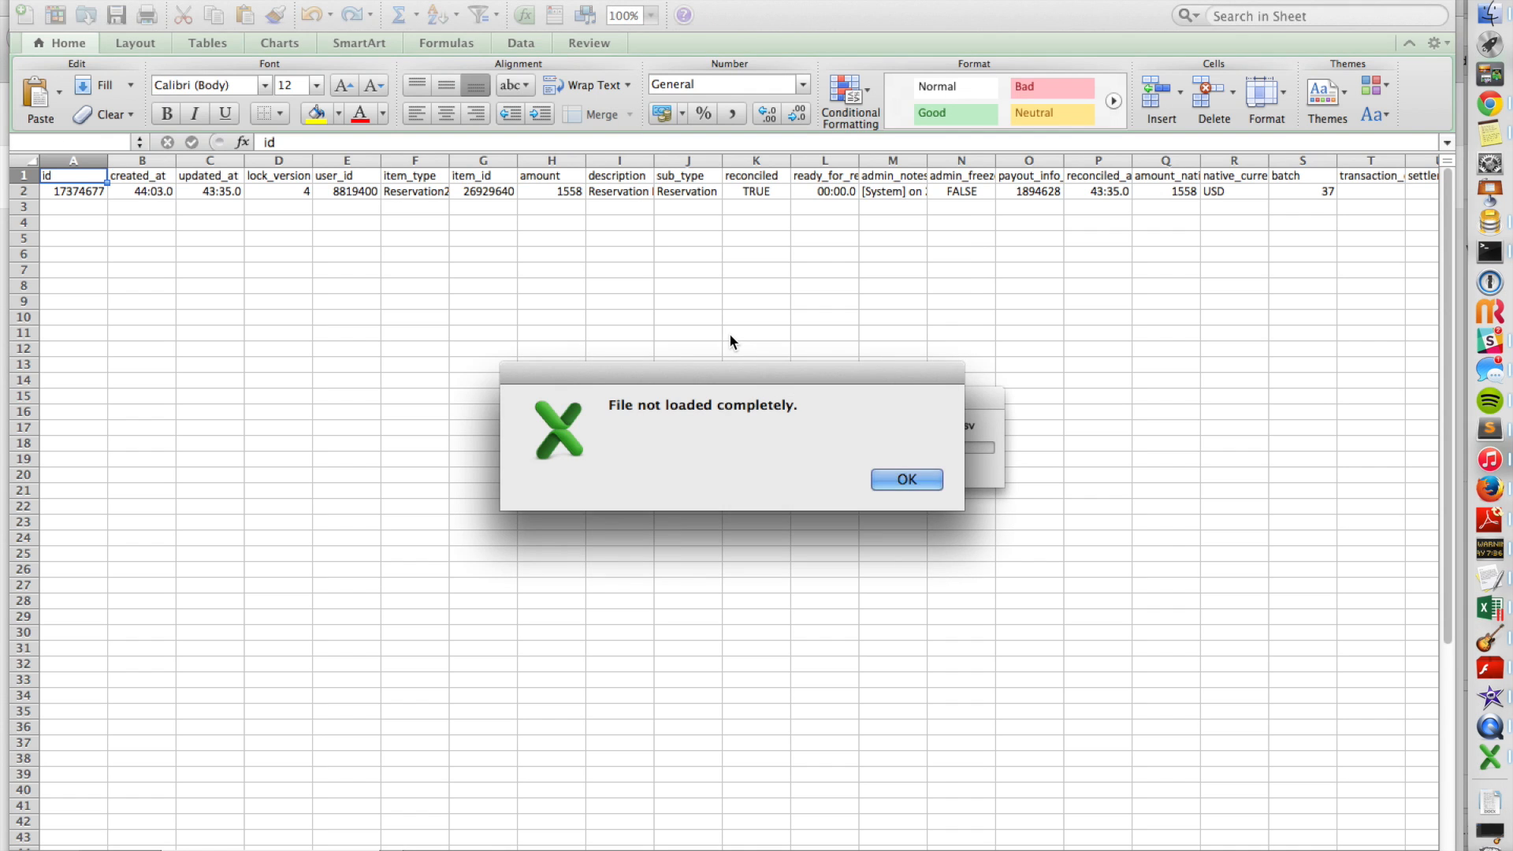
Step: Dismiss the 'File not loaded completely' alert with OK, revealing the data-range warning
click(905, 479)
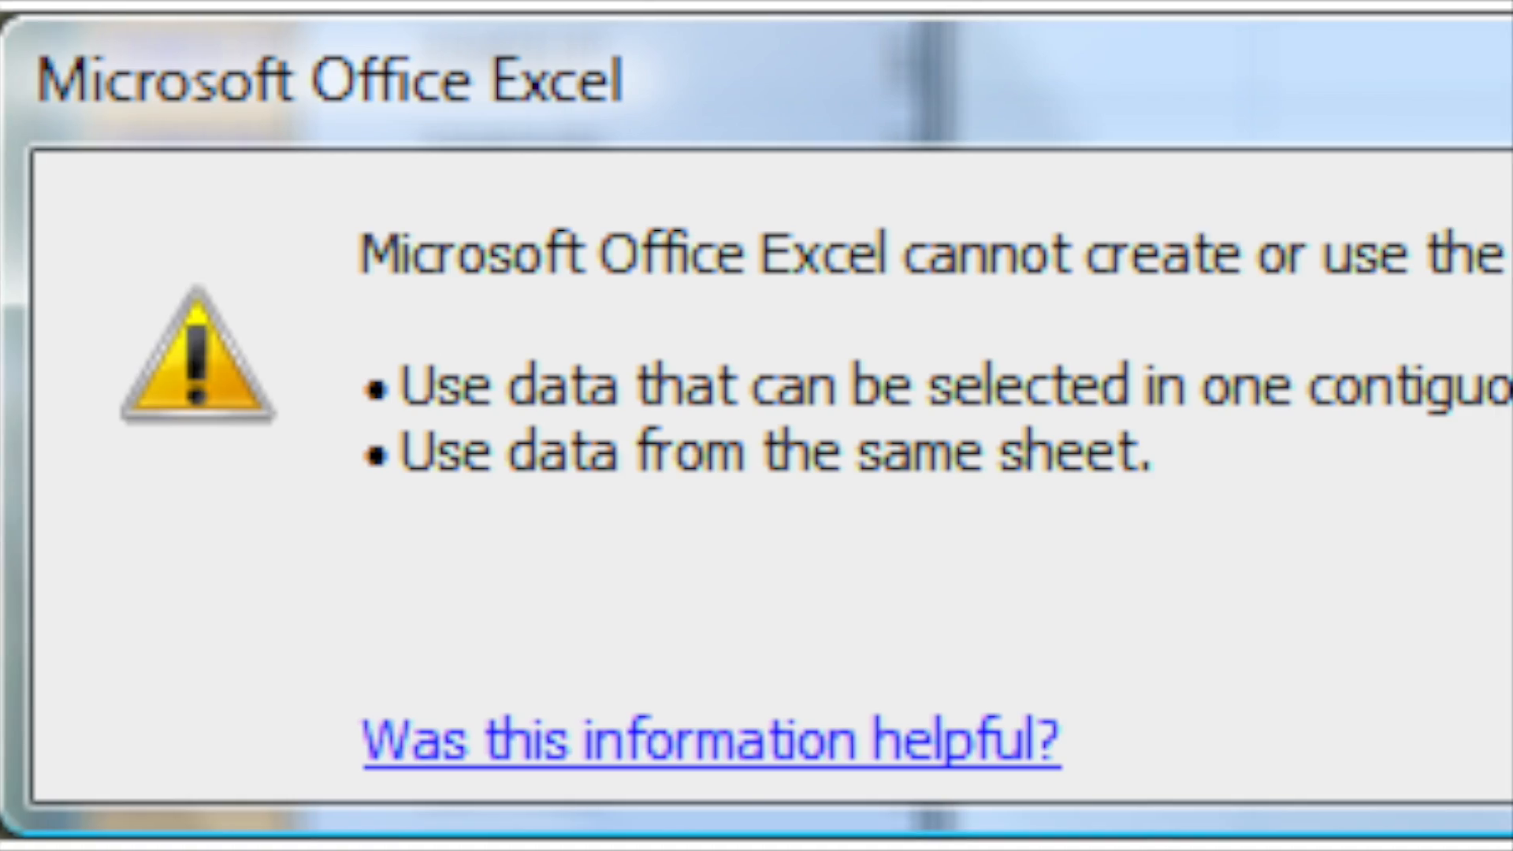